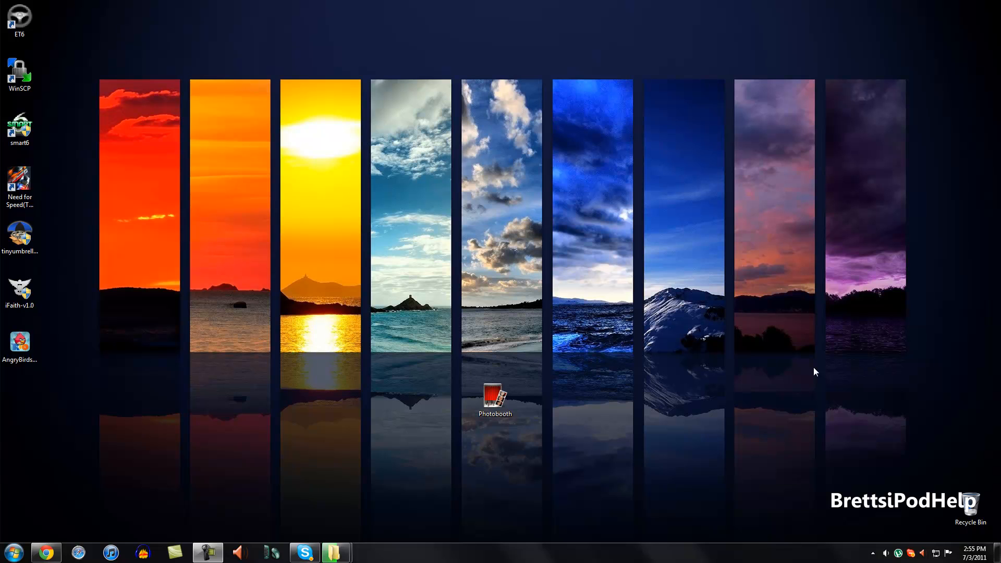
Step: Launch Photobooth from its desktop shortcut, allow camera access, and show the effects grid
click(494, 395)
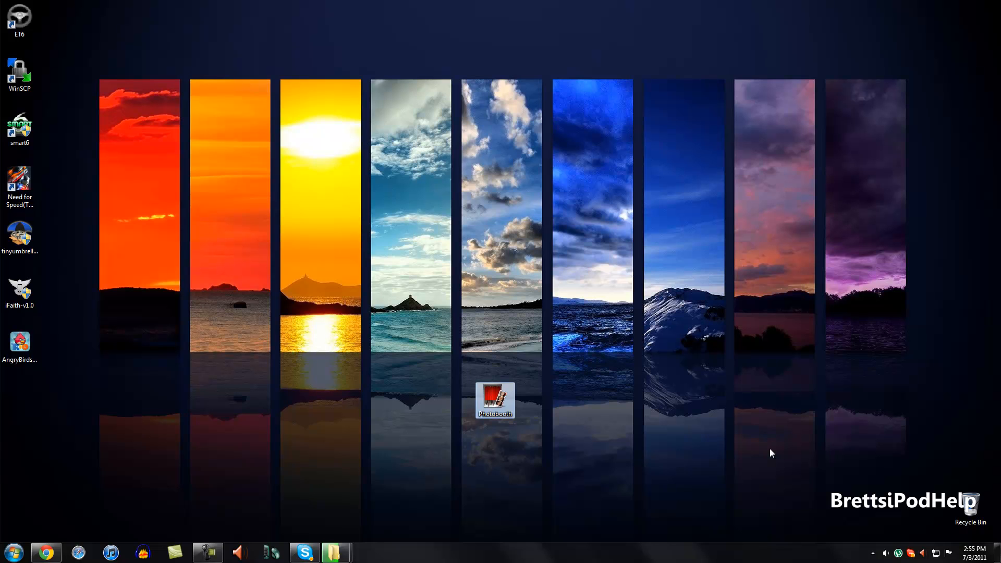
mouse_move(757, 453)
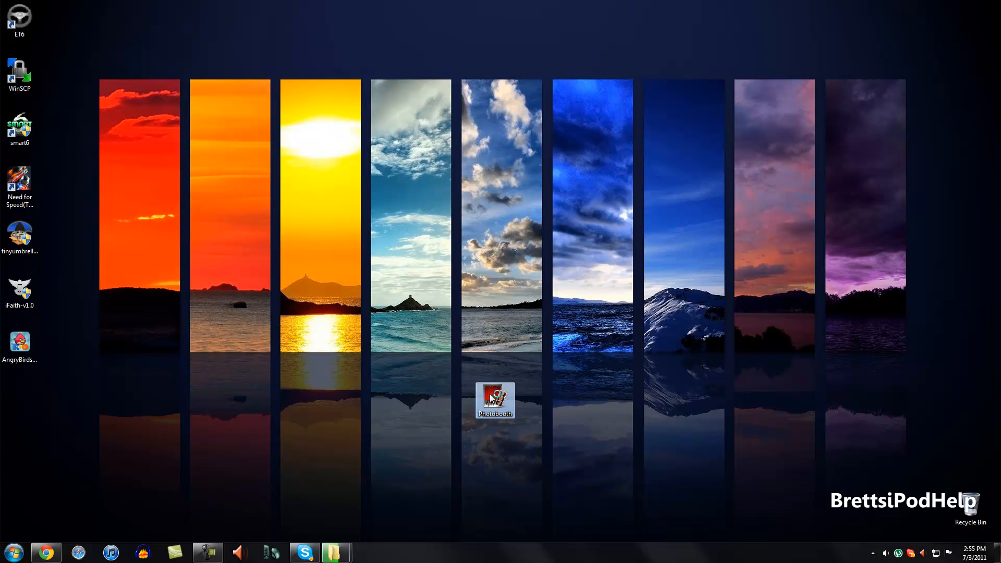
double_click(494, 401)
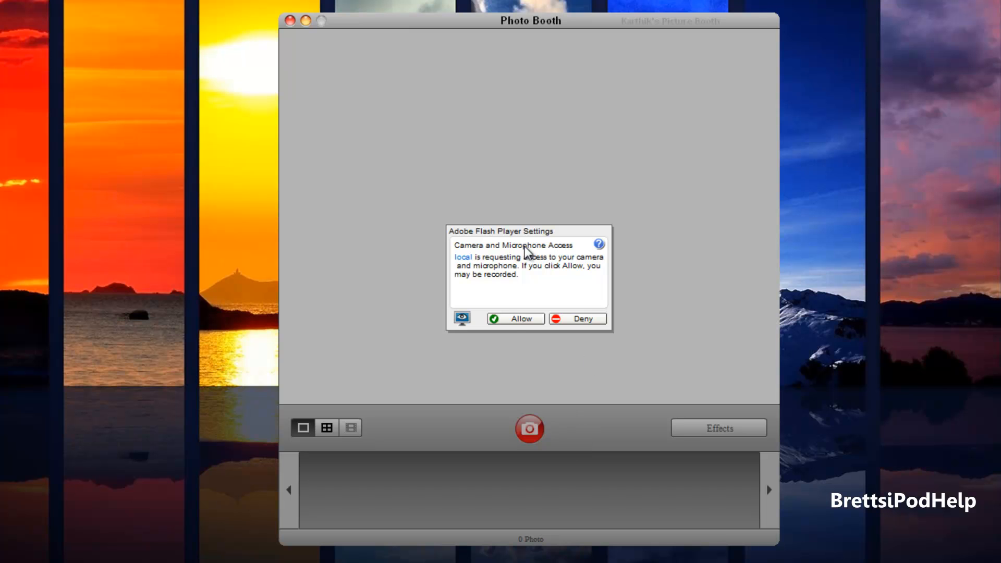
click(514, 319)
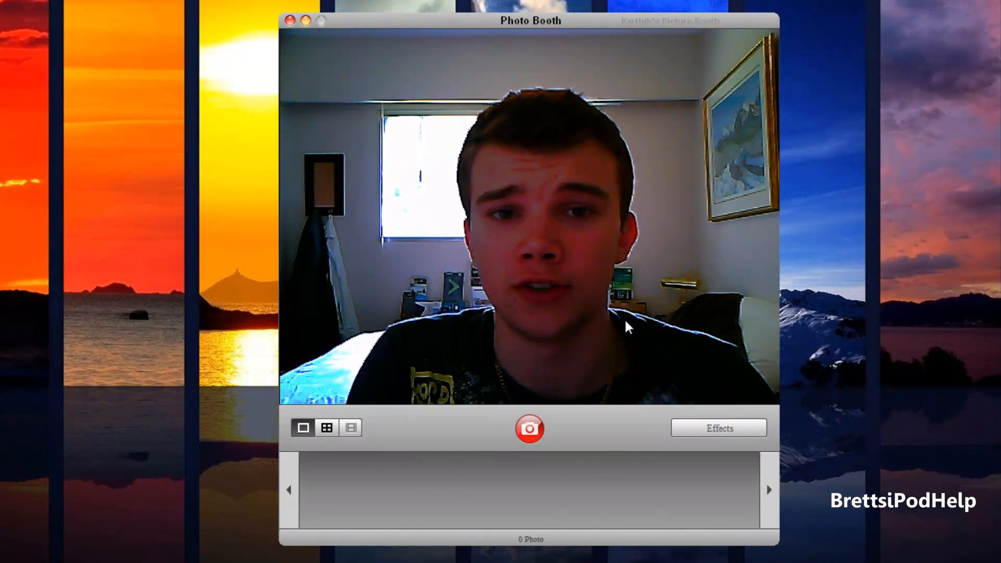
click(718, 427)
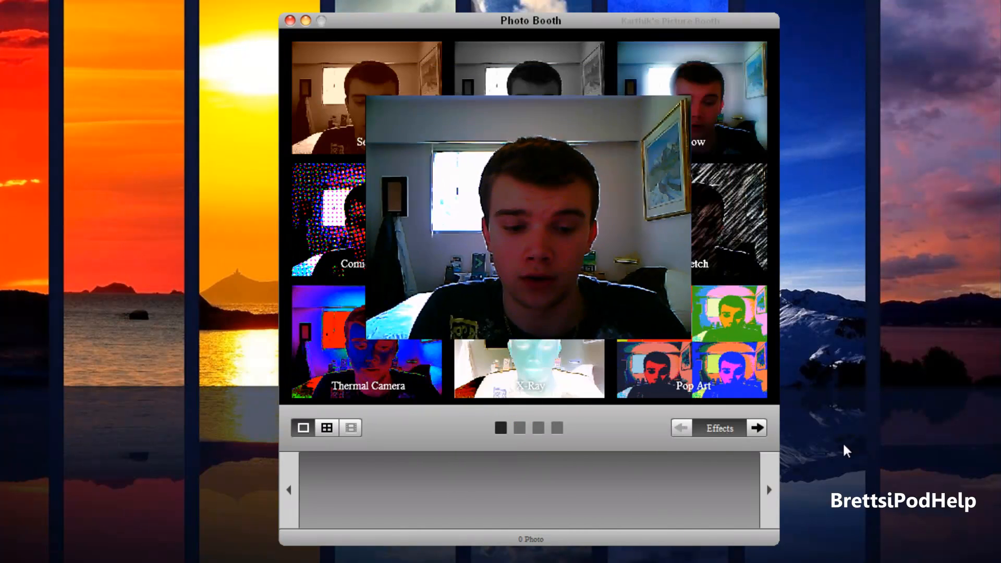
Step: Browse the effect pages through to backgrounds, then return and apply Comic Book
click(530, 220)
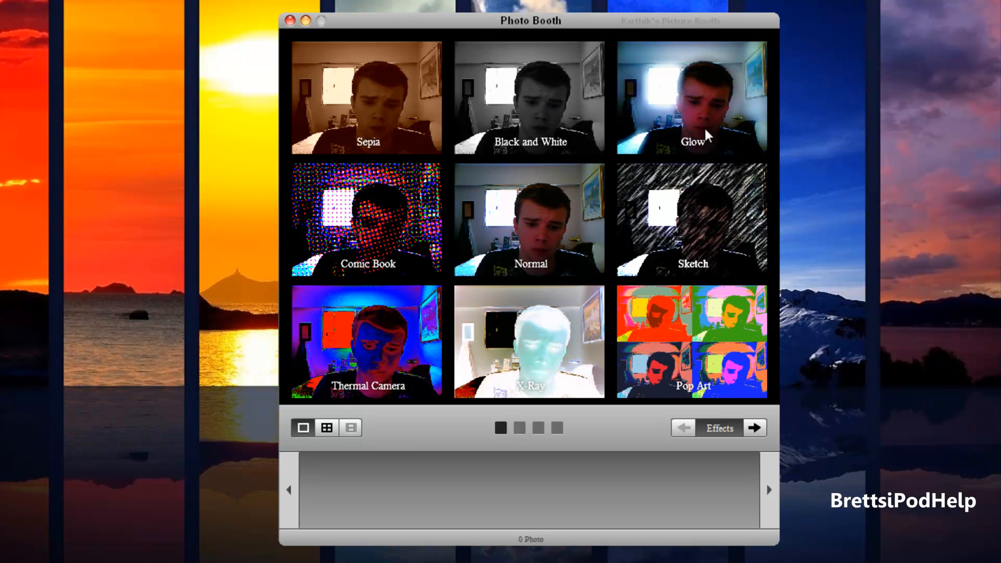
mouse_move(444, 340)
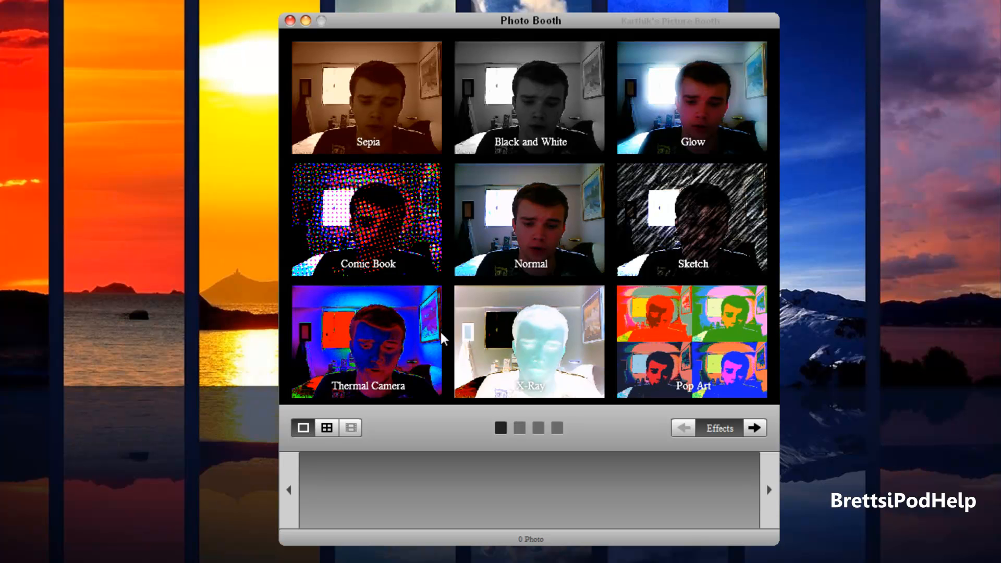
mouse_move(755, 428)
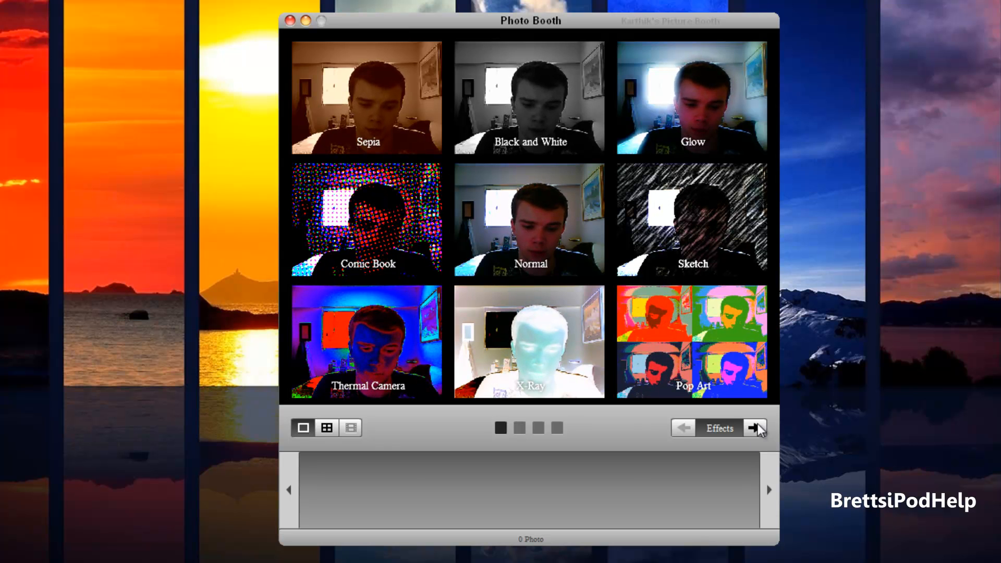
click(756, 427)
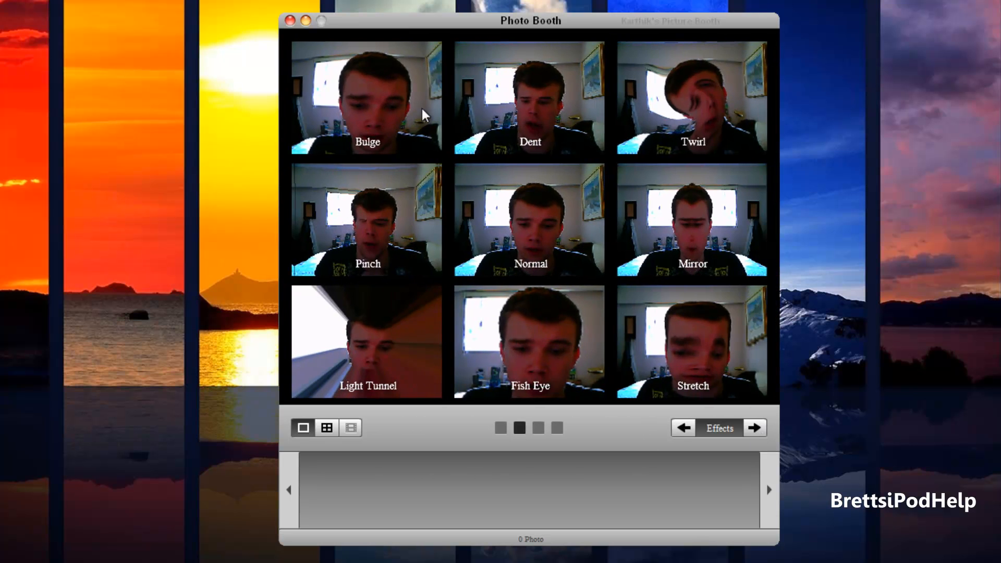
mouse_move(740, 443)
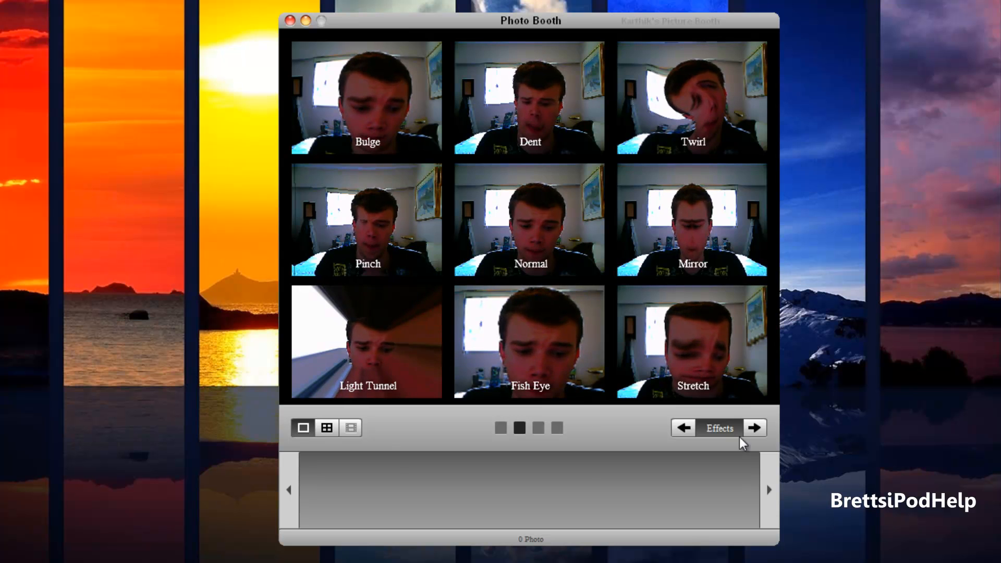
click(754, 427)
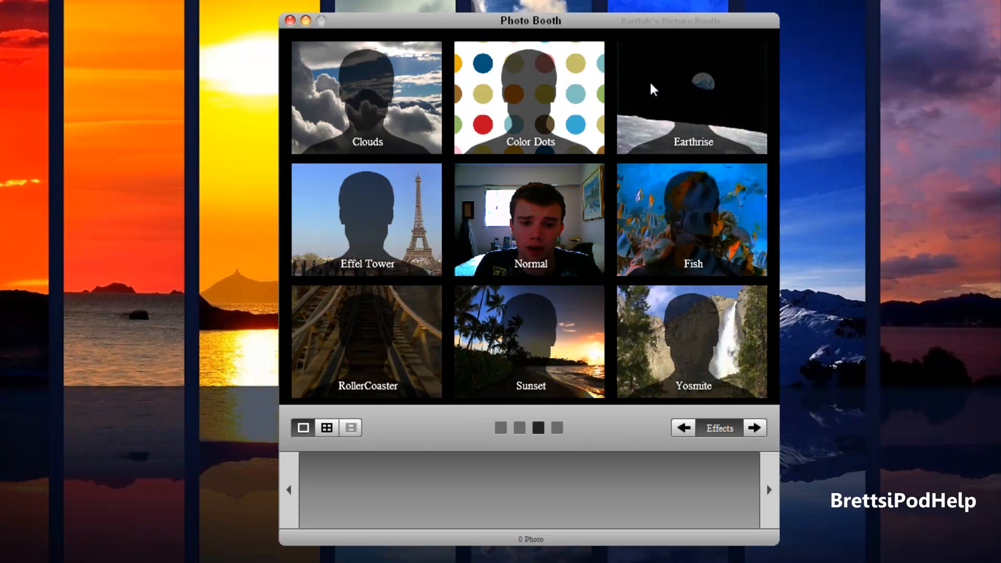
click(683, 428)
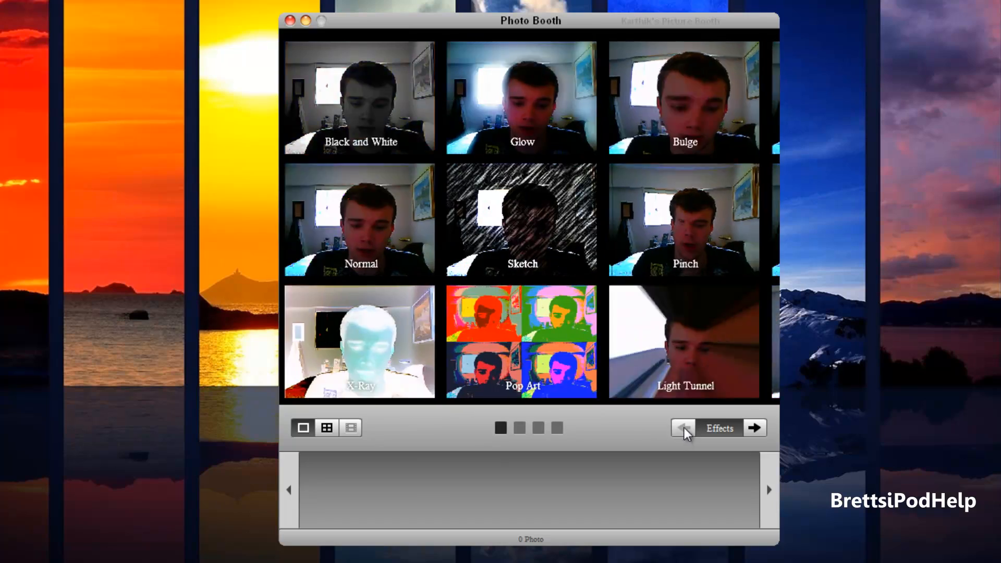
click(684, 428)
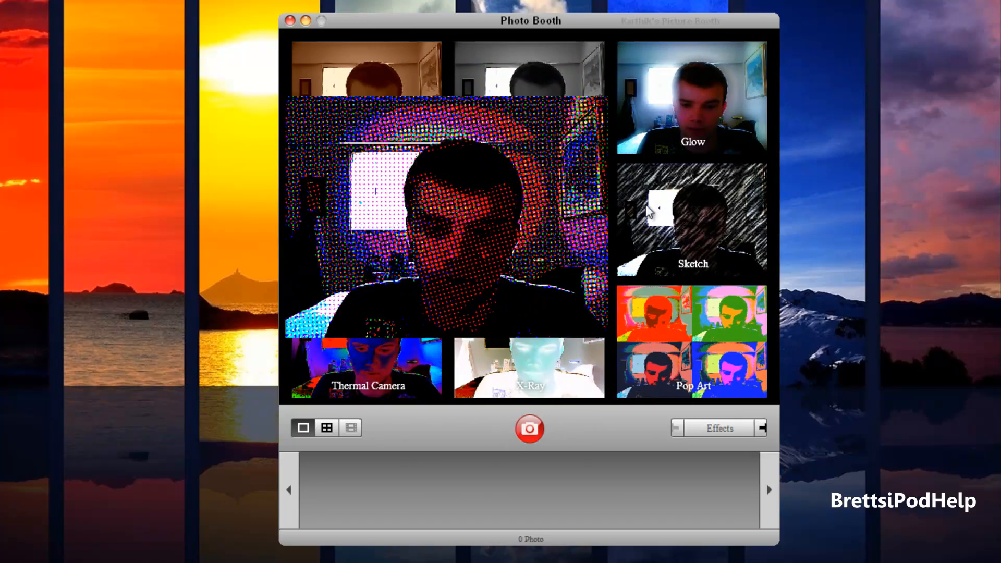
Step: Let the Comic Book live view fill the Photo Booth window
click(302, 428)
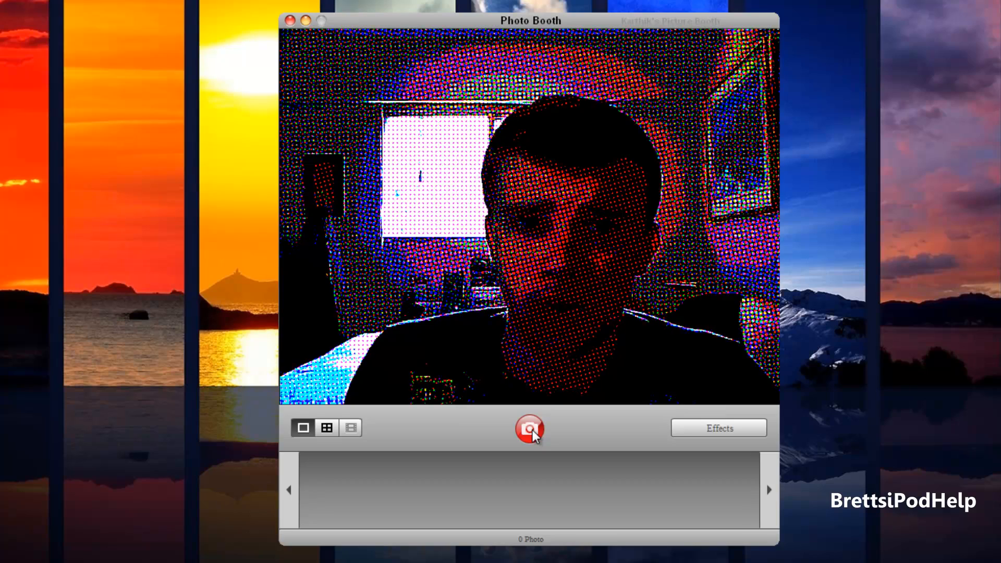
Step: Take a Comic Book photo after the countdown and open its thumbnail for sharing
click(529, 427)
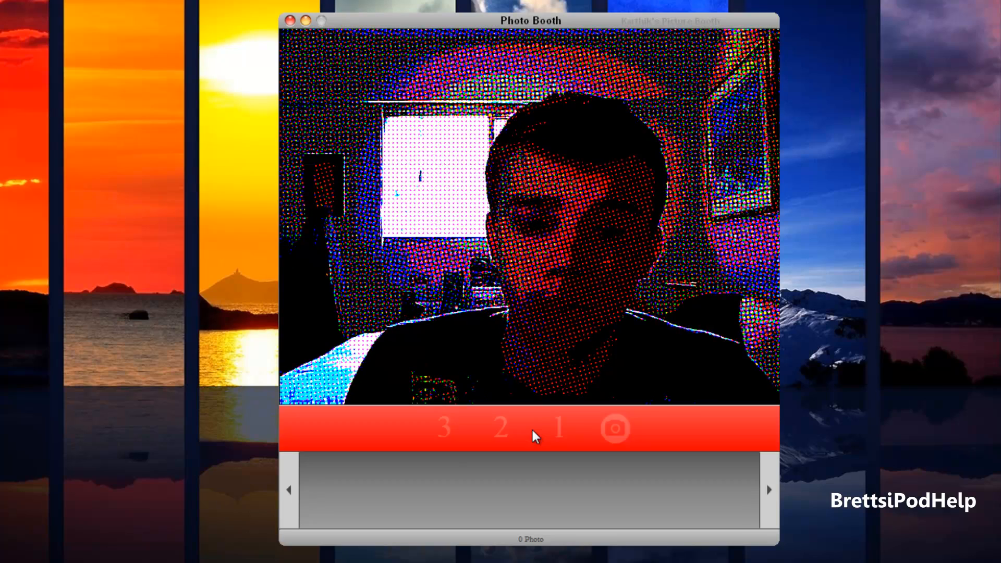
click(617, 428)
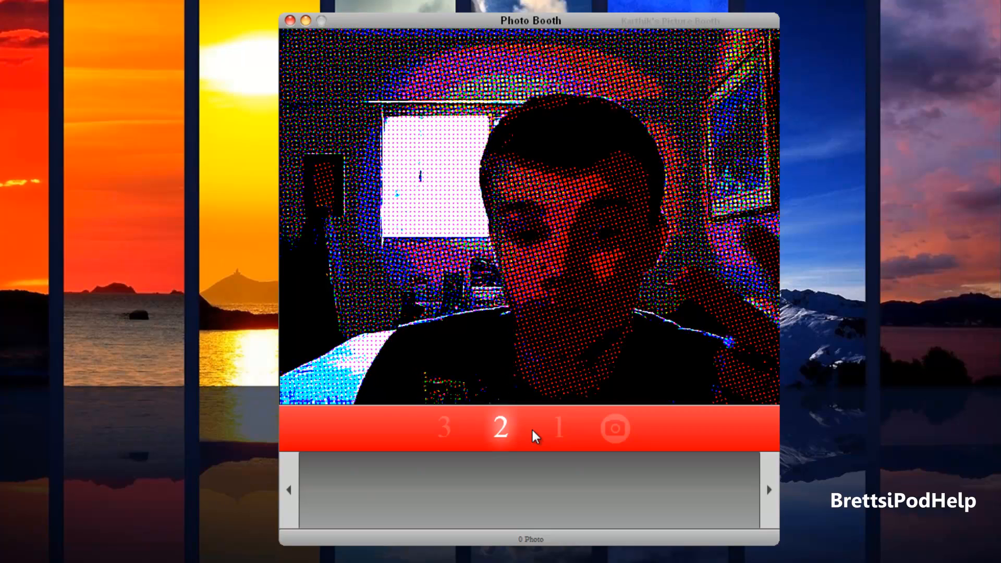
click(614, 429)
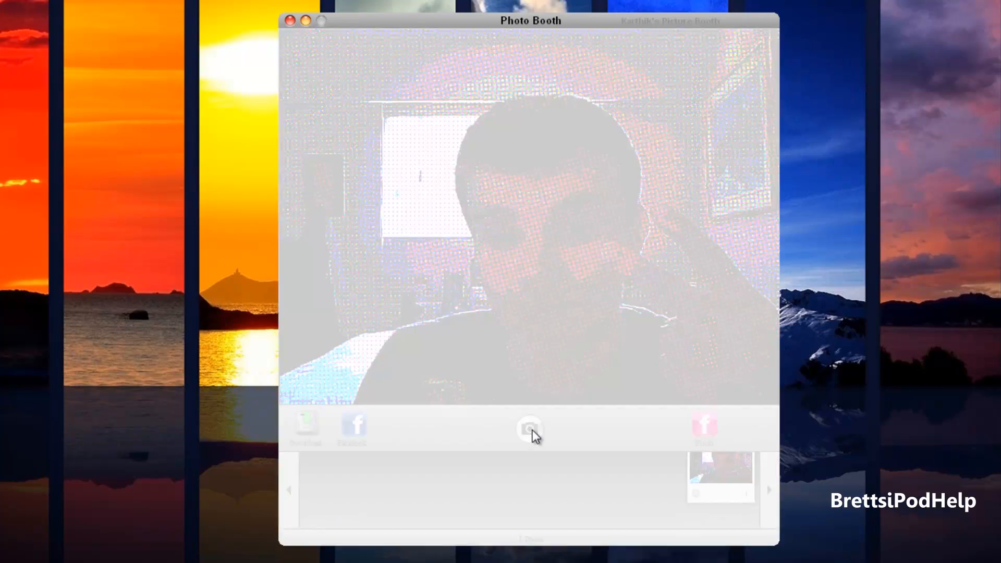
click(529, 428)
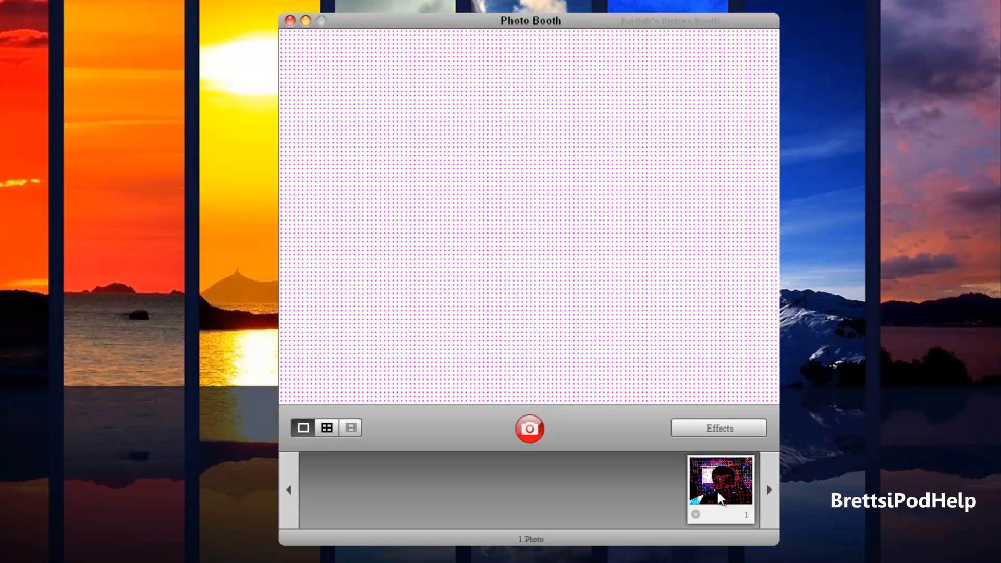
click(720, 487)
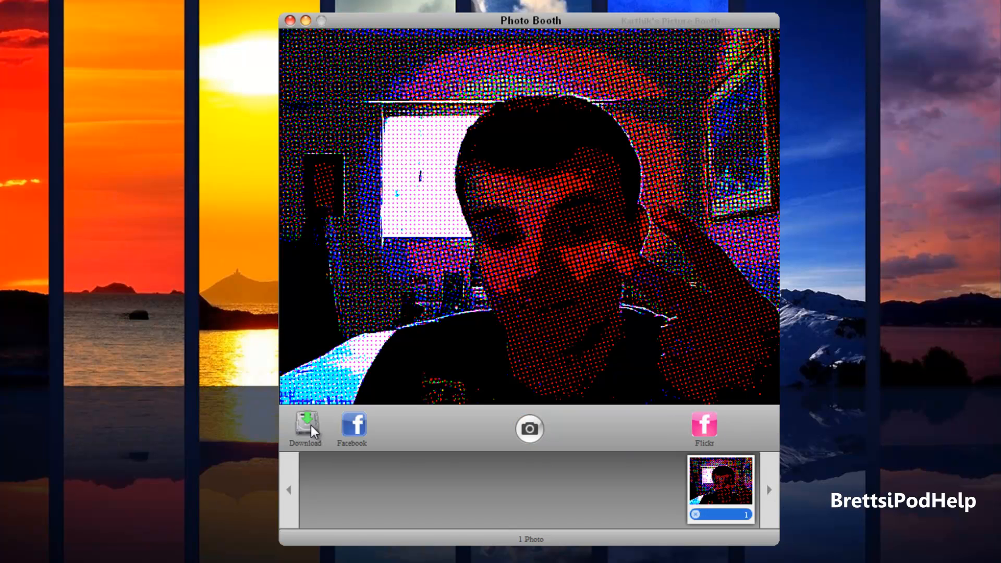
Step: Download the Comic Book photo and save it to the Desktop
click(305, 429)
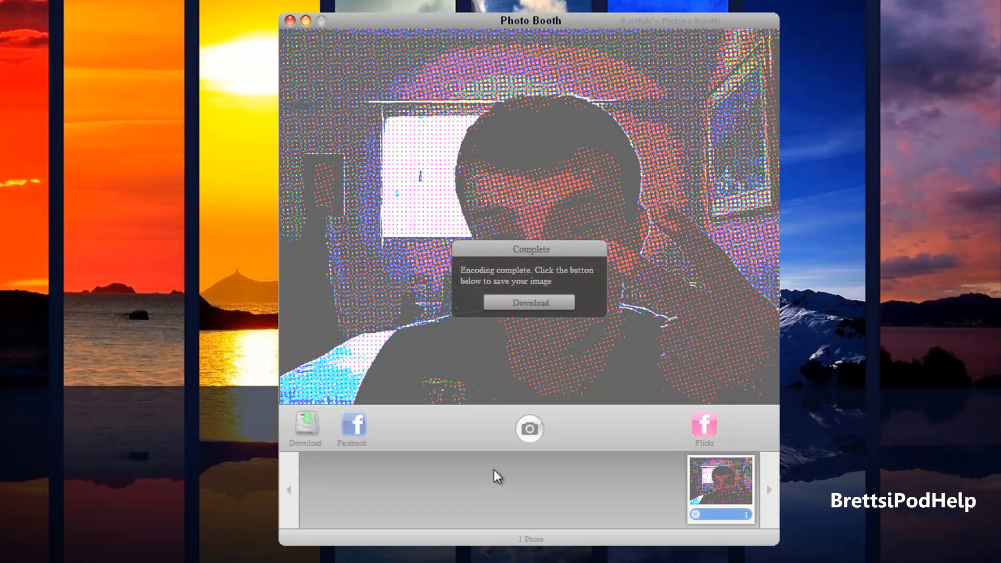
click(529, 301)
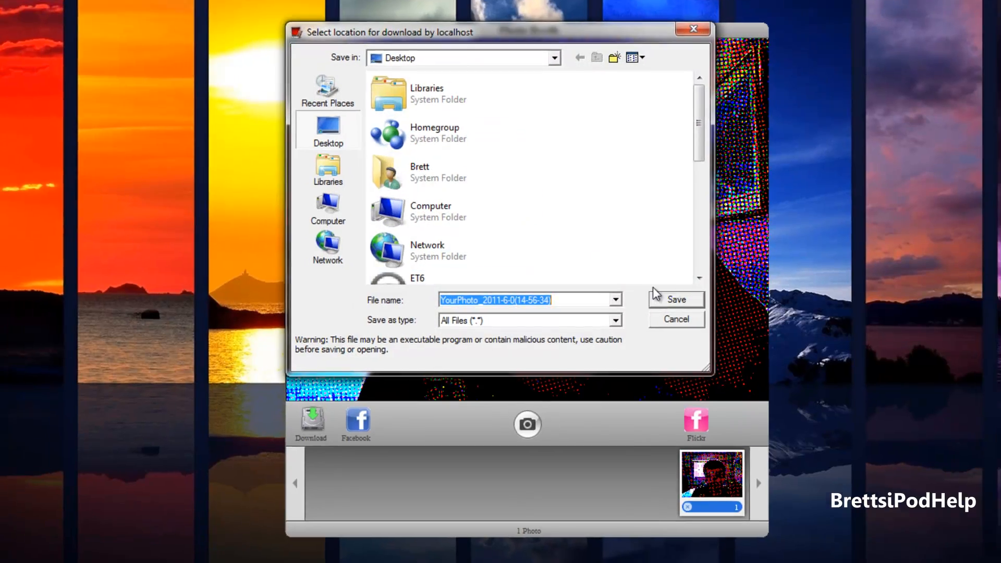
click(675, 299)
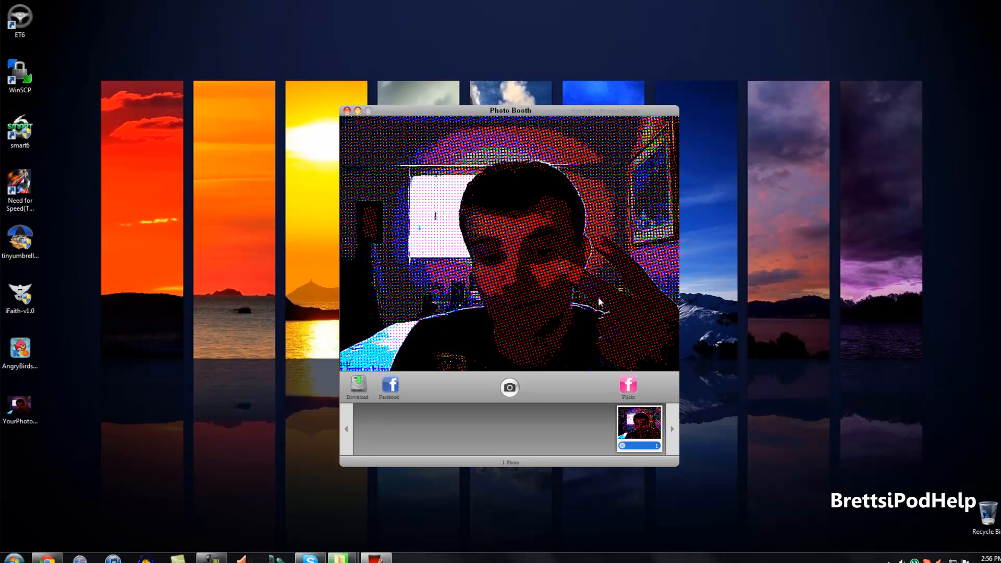
mouse_move(373, 418)
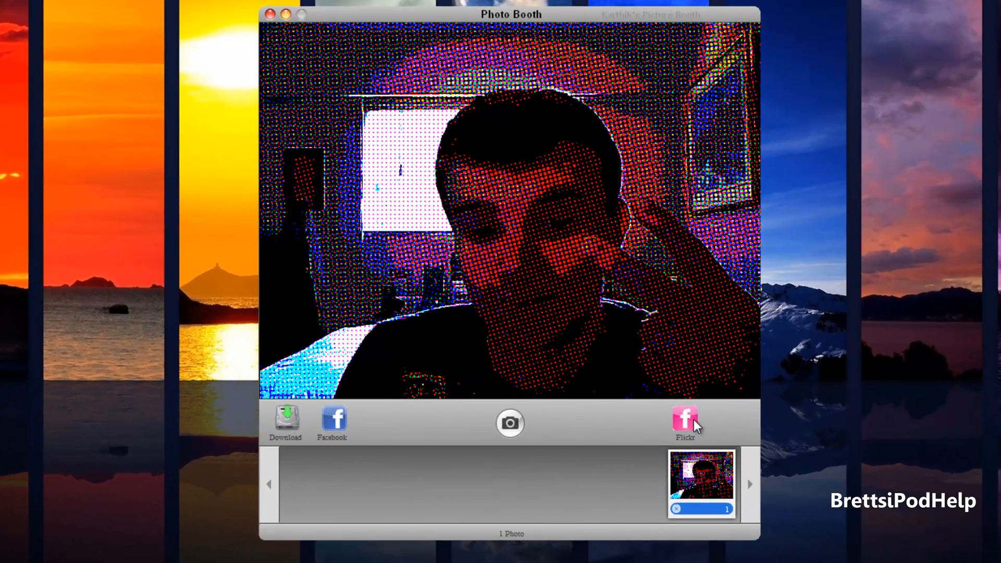
Step: Reopen the effects grid and page right to the Clouds, Color Dots and Sunset backgrounds
click(700, 422)
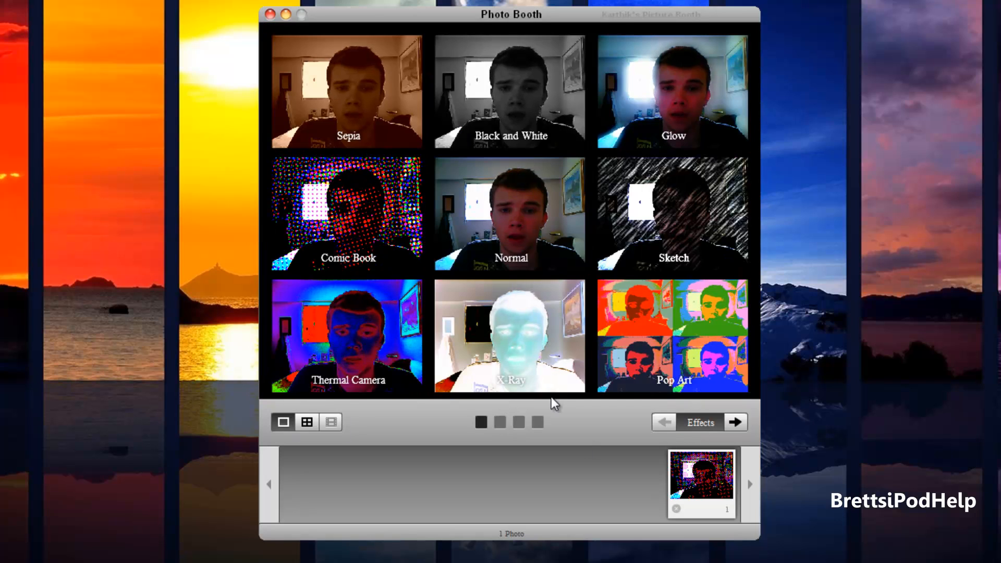
mouse_move(372, 419)
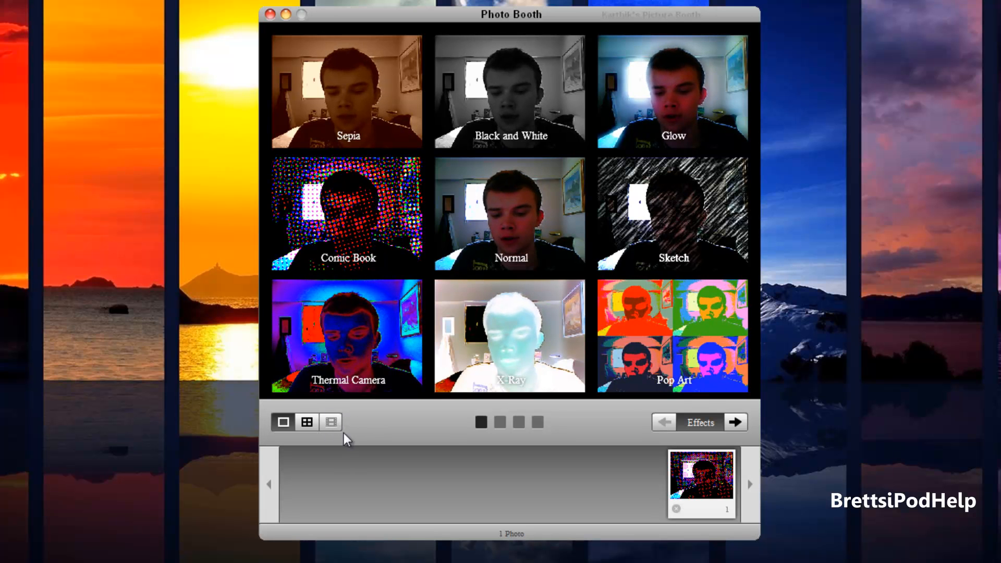
mouse_move(462, 435)
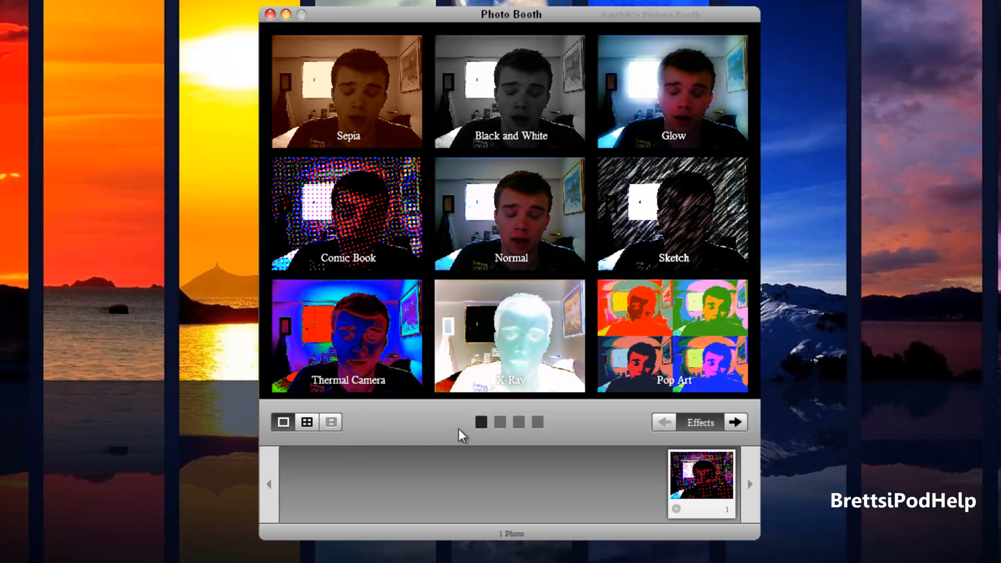
mouse_move(759, 412)
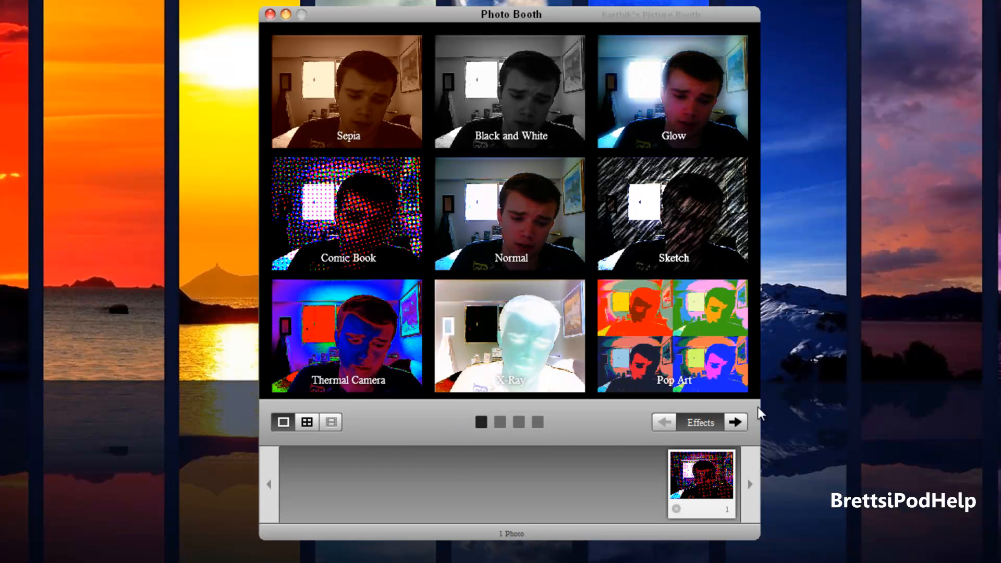
click(736, 422)
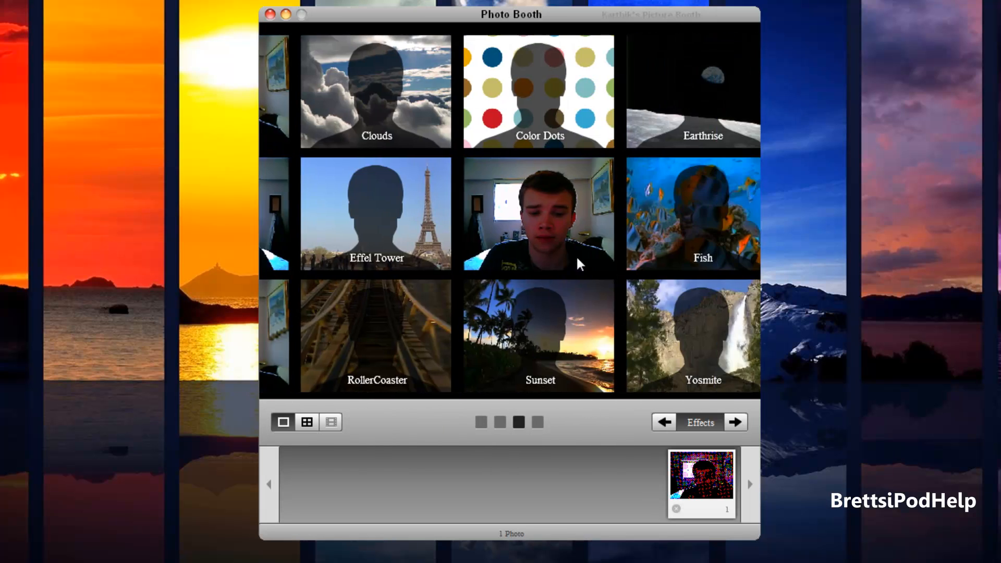